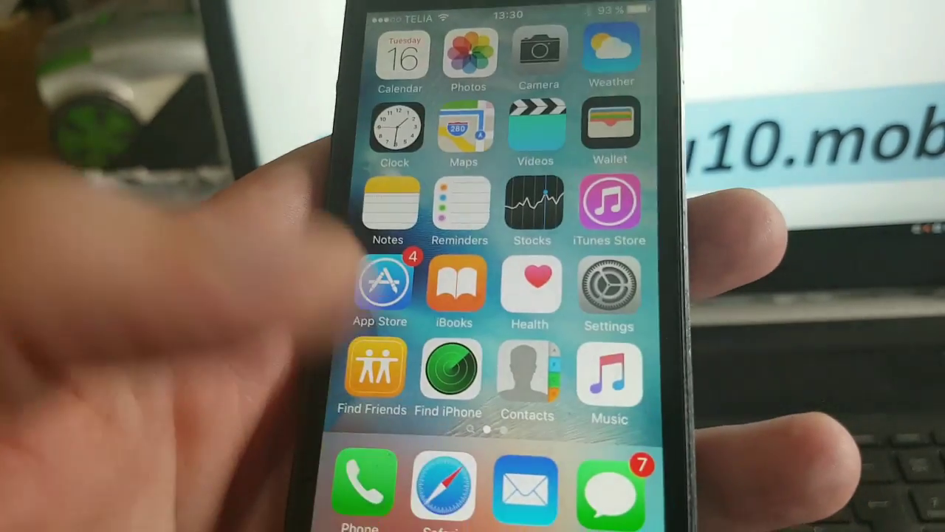
{"action": "scroll", "scroll_direction": "left", "scroll_amount": 3}
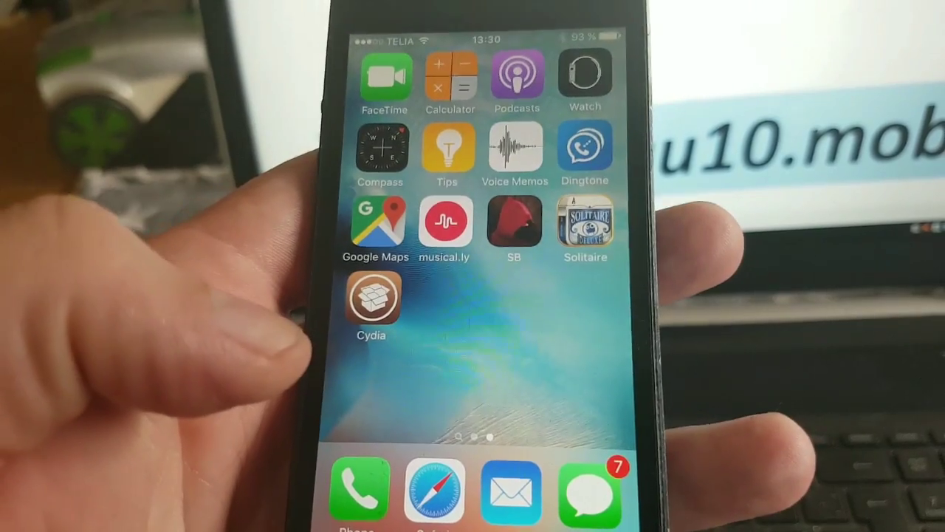